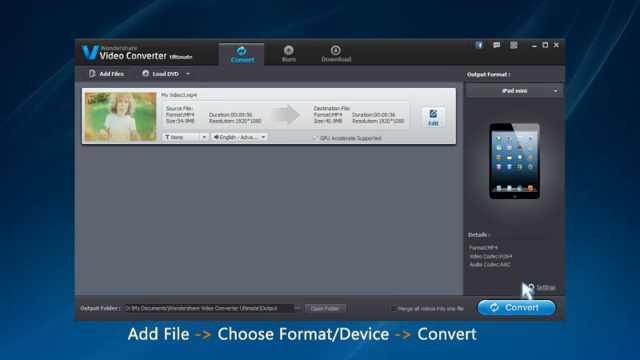
- Start converting My Video3.mp4 to iPad mini MP4 format
left_click(524, 302)
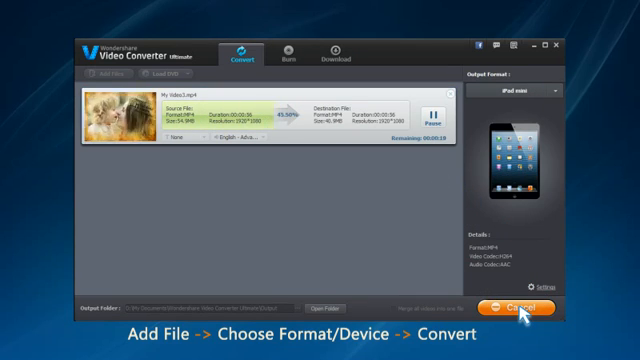